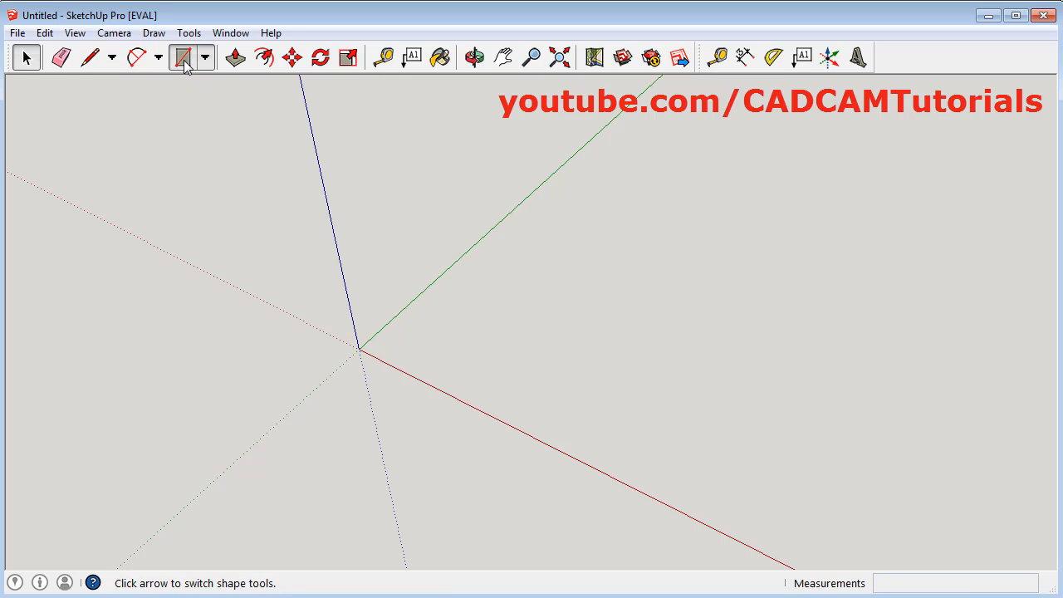
Step: Start a rectangle with its first corner at the model origin
{"action": "left_click", "coordinate": [183, 56]}
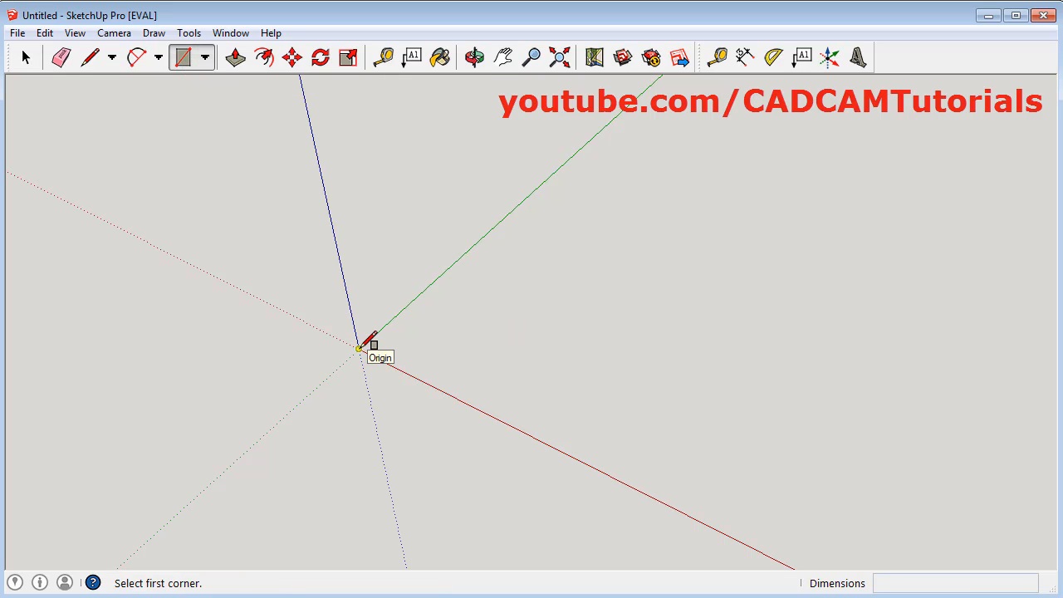
{"action": "left_click", "coordinate": [359, 349]}
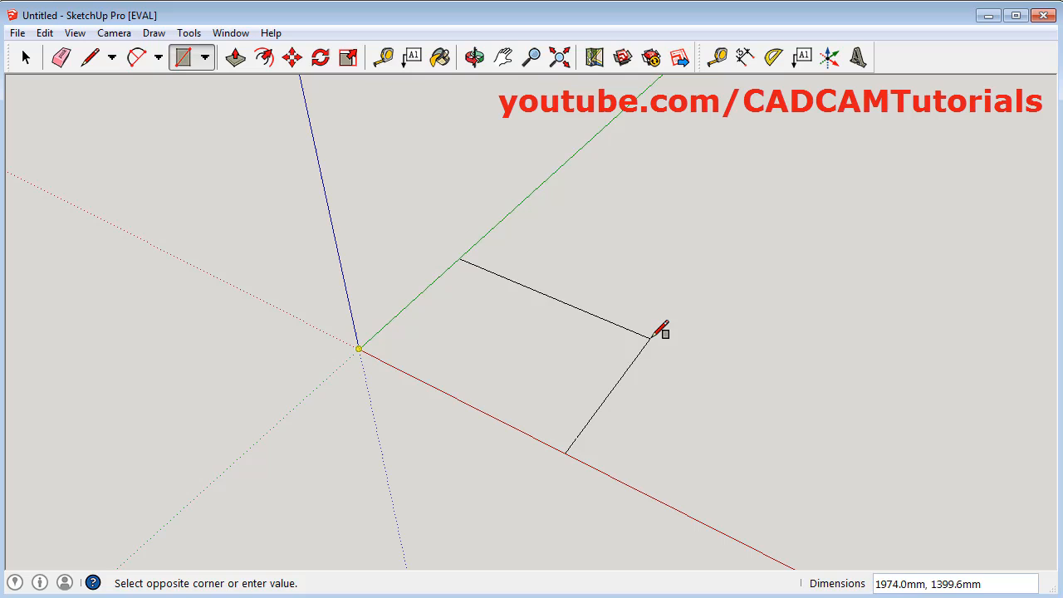
Step: Complete the rectangle as a 2000 mm by 1000 mm face anchored at the origin
{"action": "type", "text": "2"}
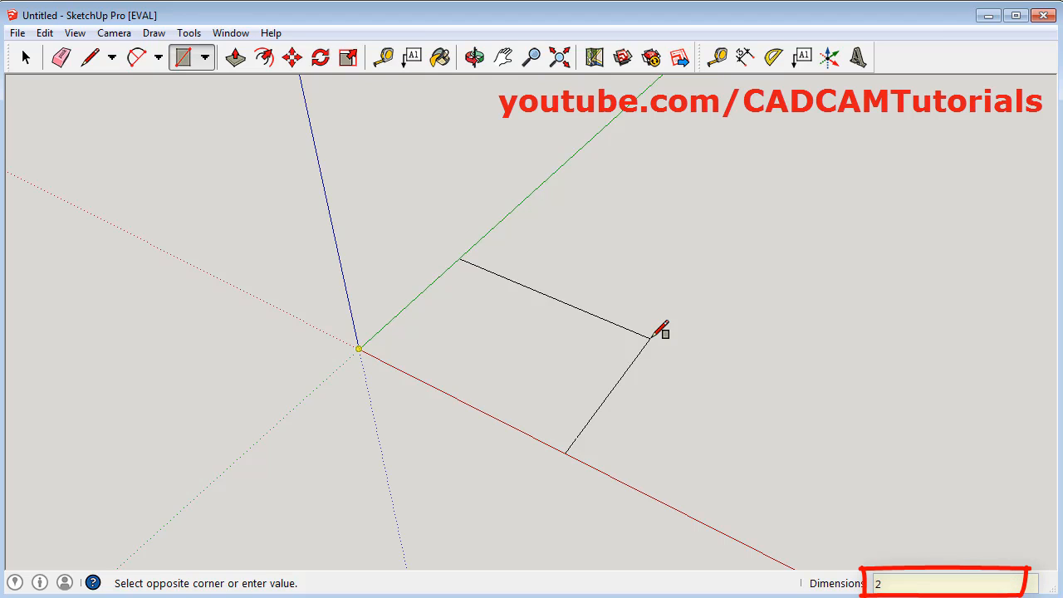
{"action": "type", "text": "000"}
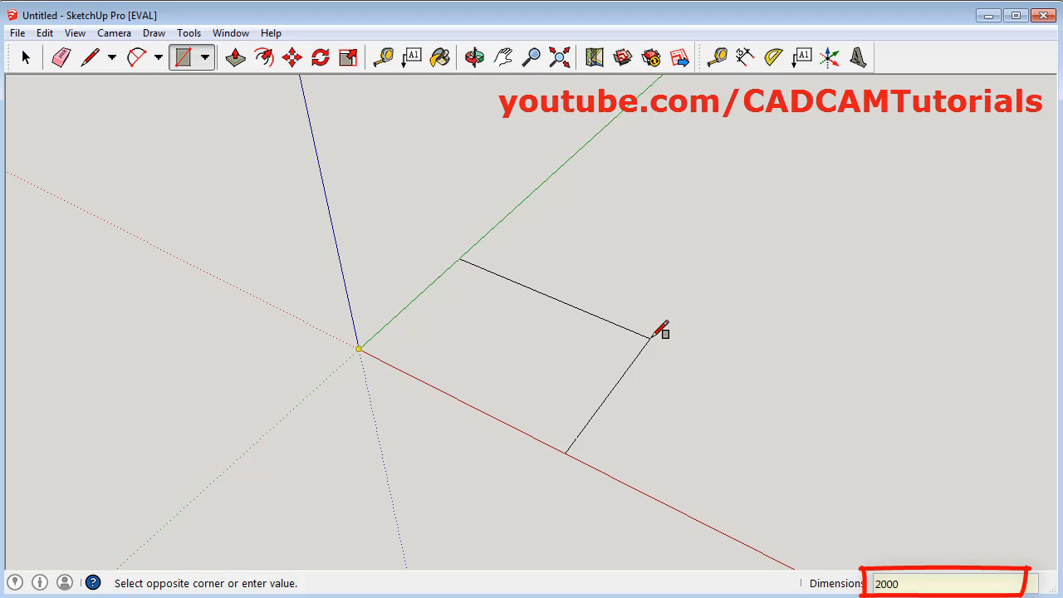
{"action": "type", "text": ","}
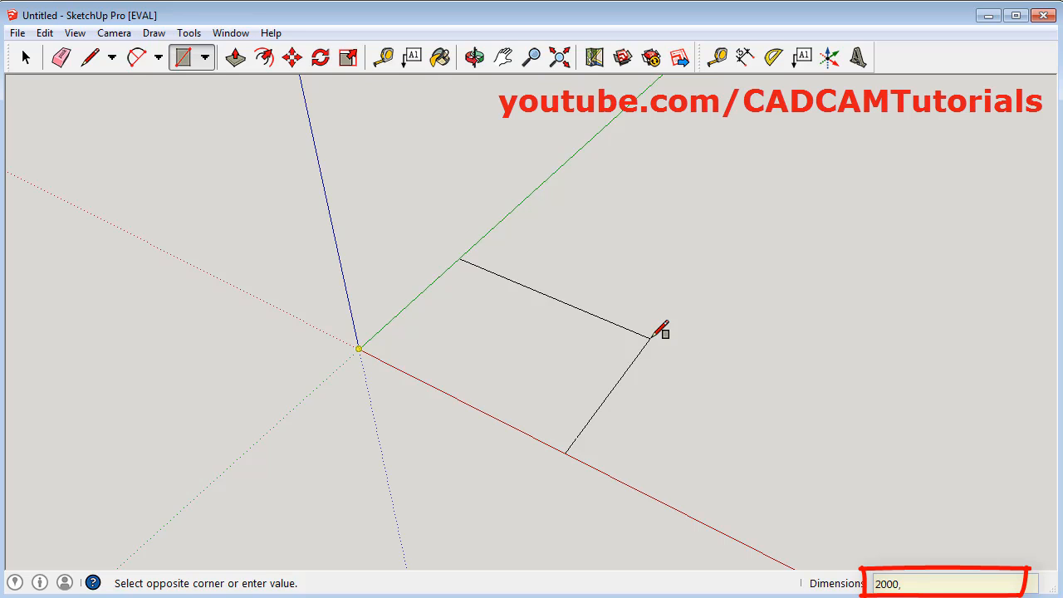
{"action": "type", "text": "1"}
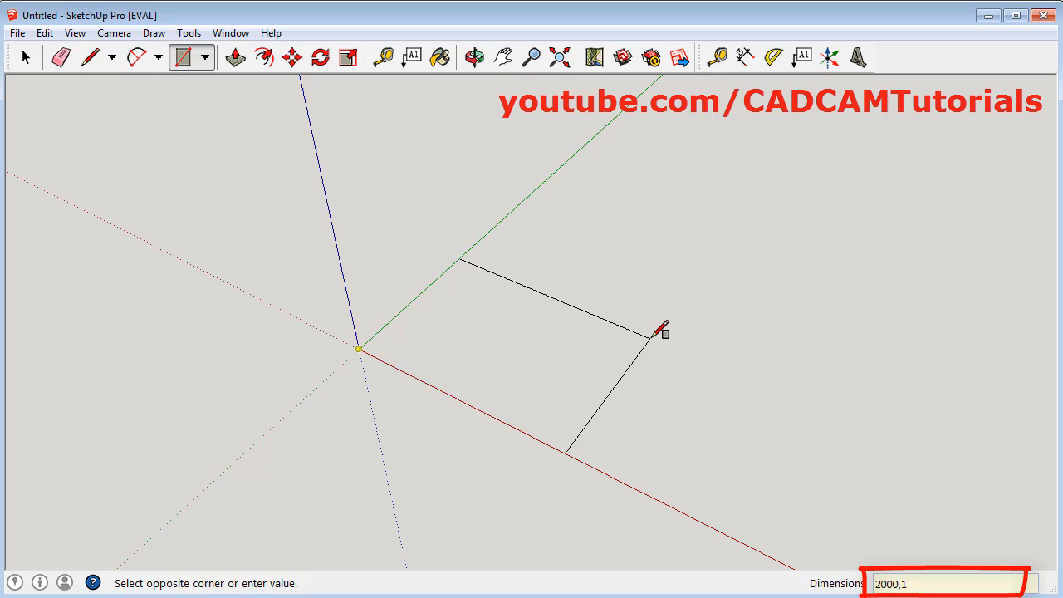
{"action": "type", "text": "1000"}
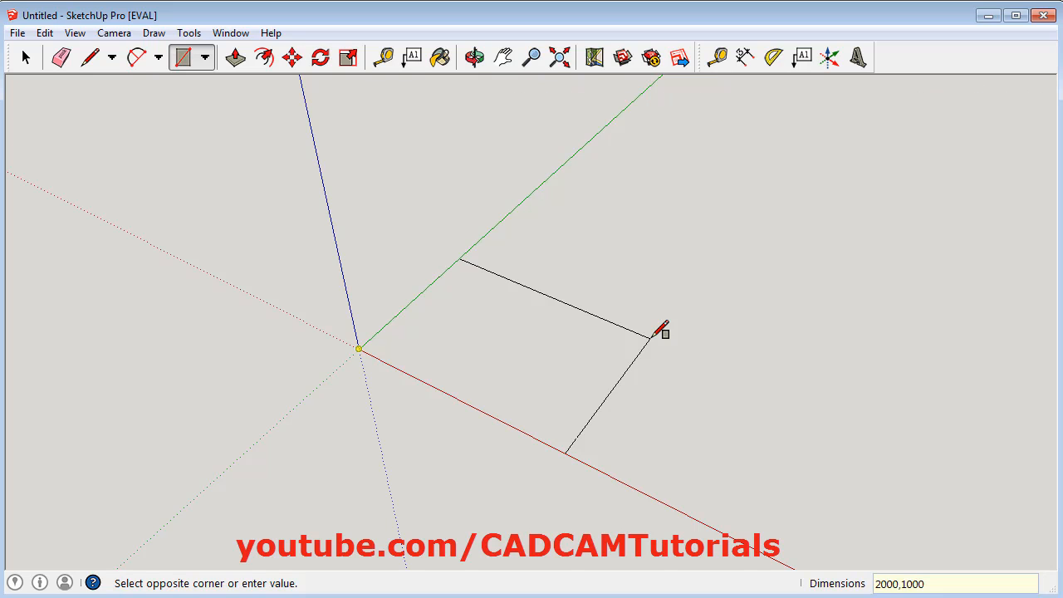
{"action": "left_click", "coordinate": [657, 333]}
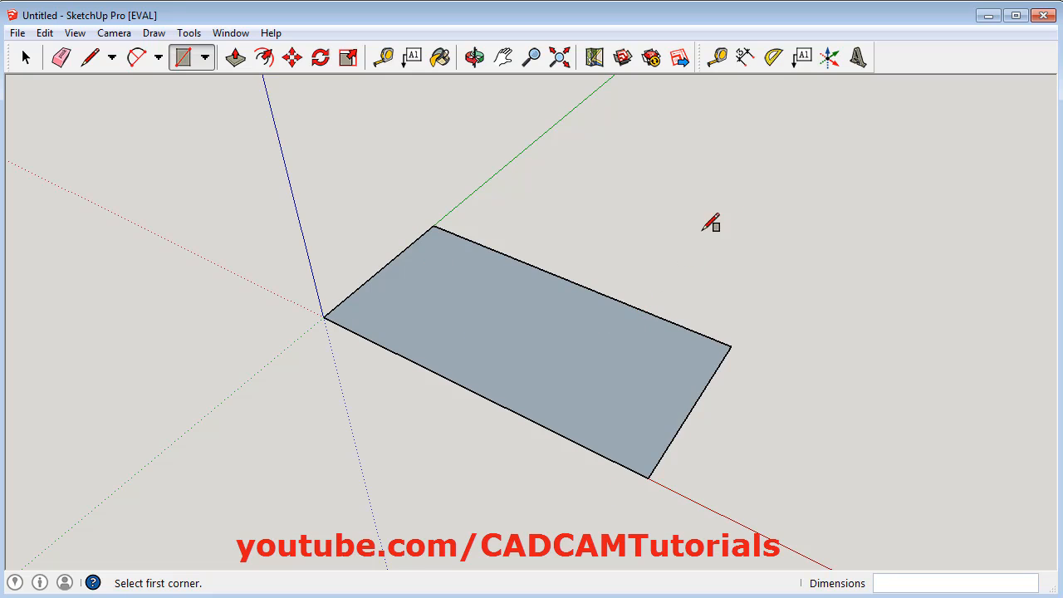
{"action": "mouse_move", "coordinate": [744, 57]}
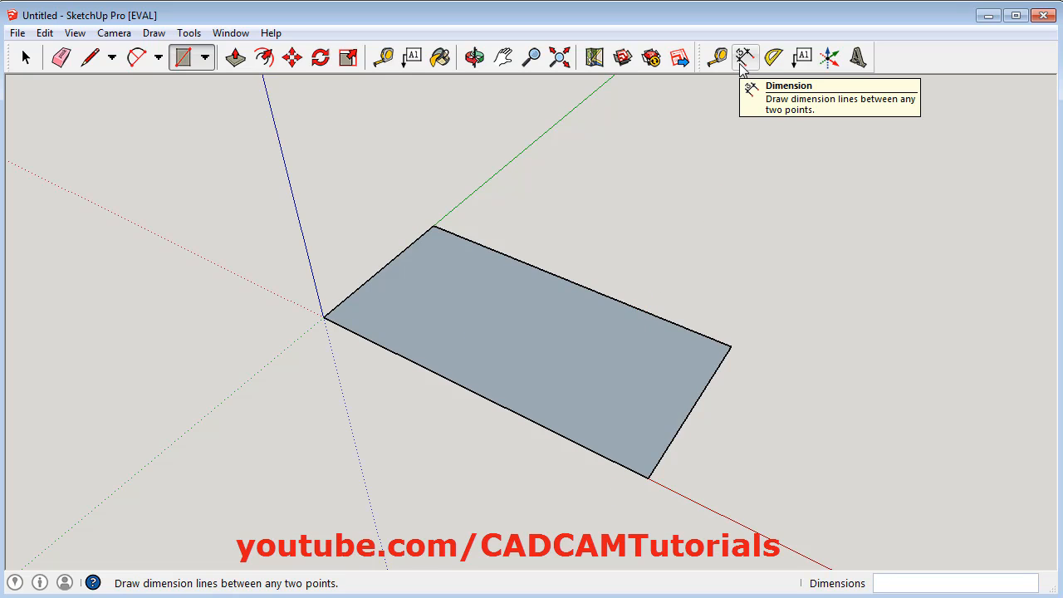
Step: Dimension the rectangle's edges so they read 2000.0mm and 1000.0mm
{"action": "left_click", "coordinate": [744, 57]}
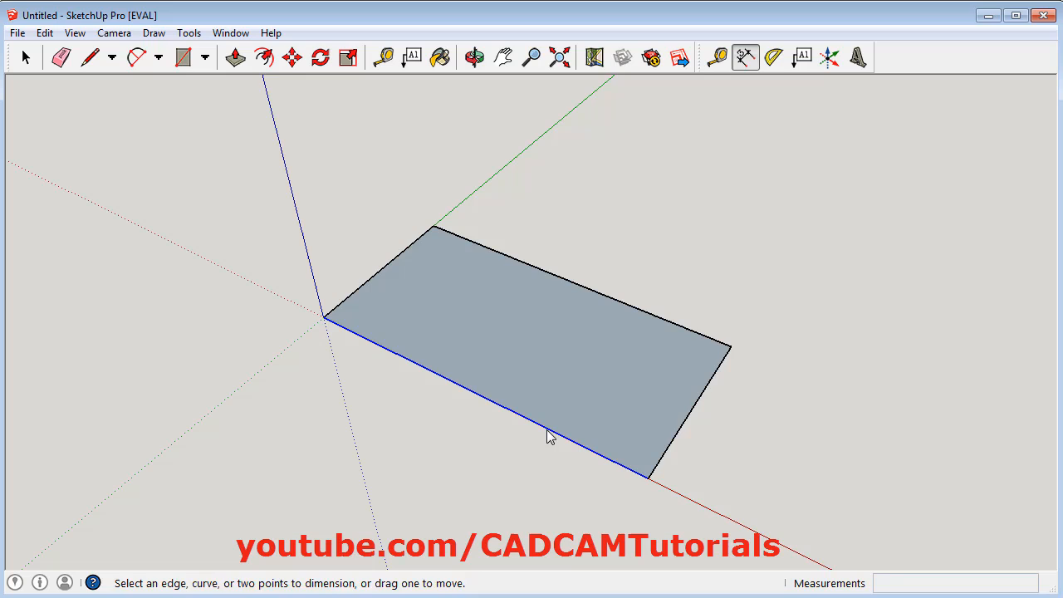
{"action": "left_click_drag", "start_coordinate": [548, 435], "coordinate": [349, 398]}
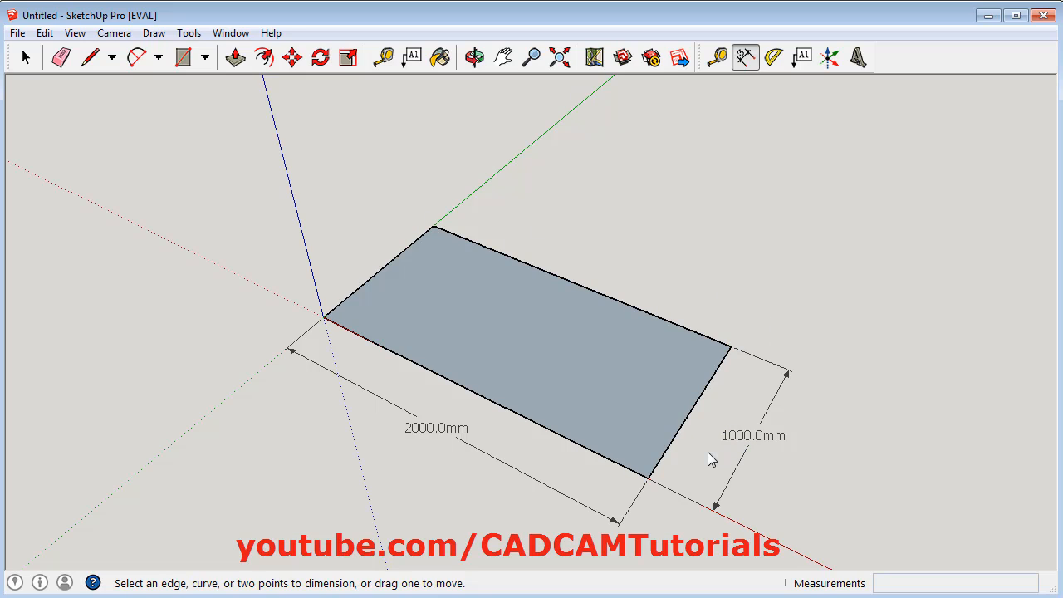
{"action": "mouse_move", "coordinate": [485, 241]}
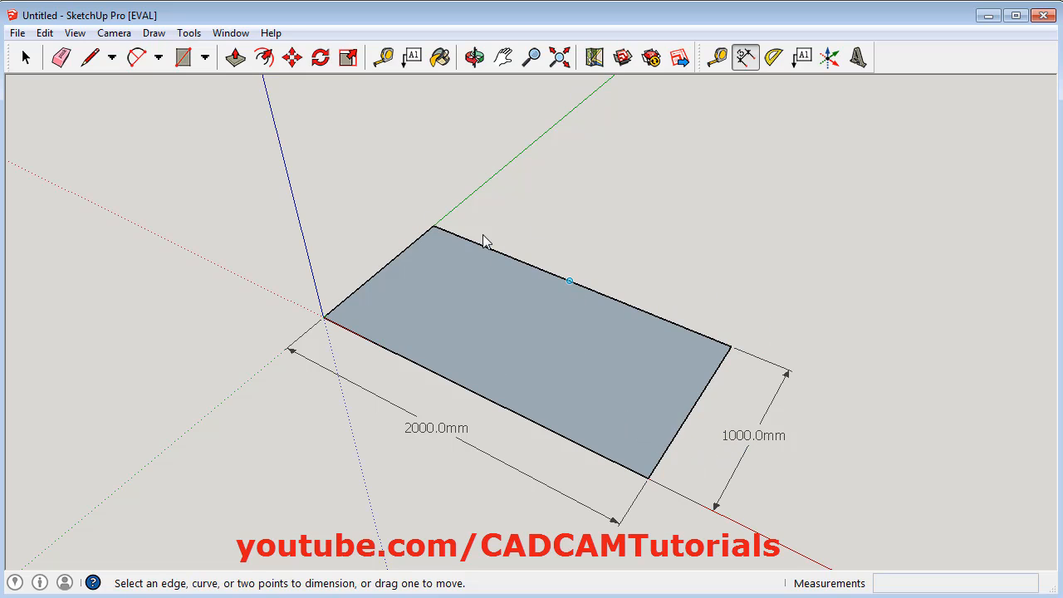
{"action": "mouse_move", "coordinate": [631, 316]}
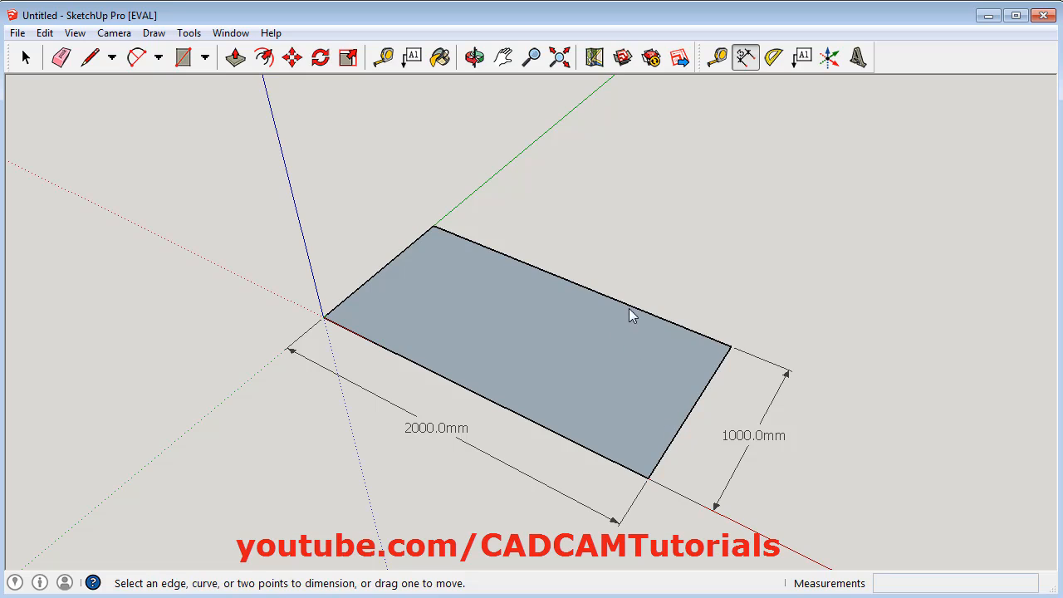
{"action": "mouse_move", "coordinate": [292, 57]}
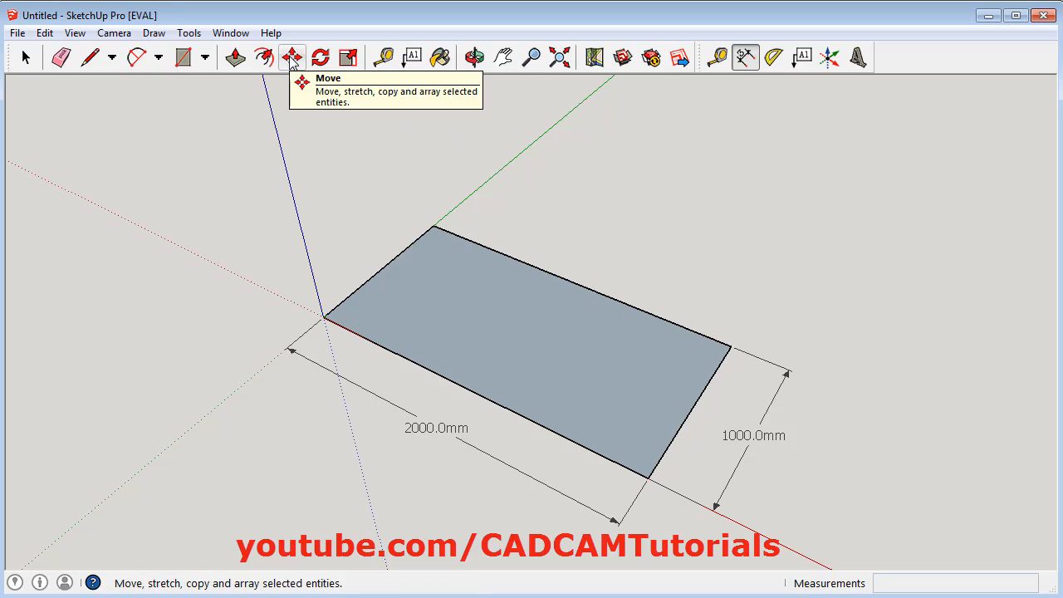
Step: Move the far edge 500 mm along the green axis so the short side reads 1500.0mm
{"action": "left_click", "coordinate": [293, 57]}
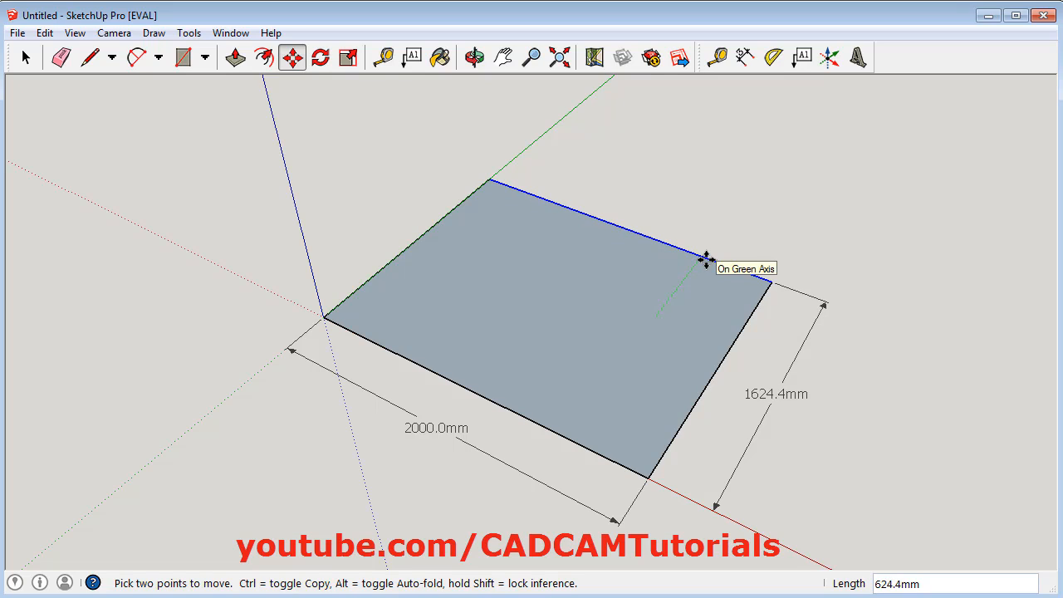
{"action": "left_click_drag", "start_coordinate": [706, 257], "coordinate": [694, 269]}
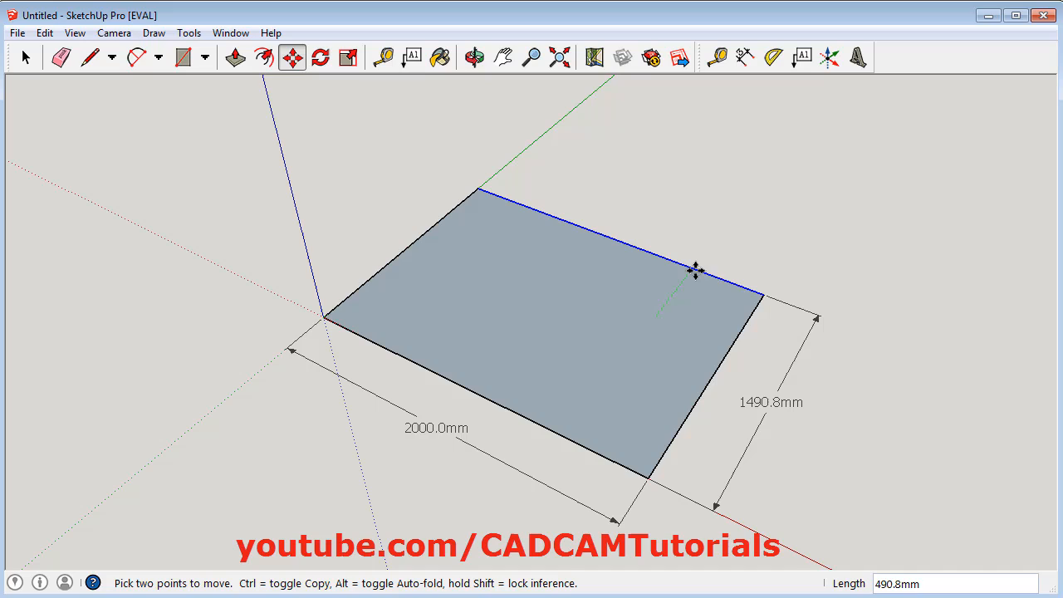
{"action": "mouse_move", "coordinate": [695, 272]}
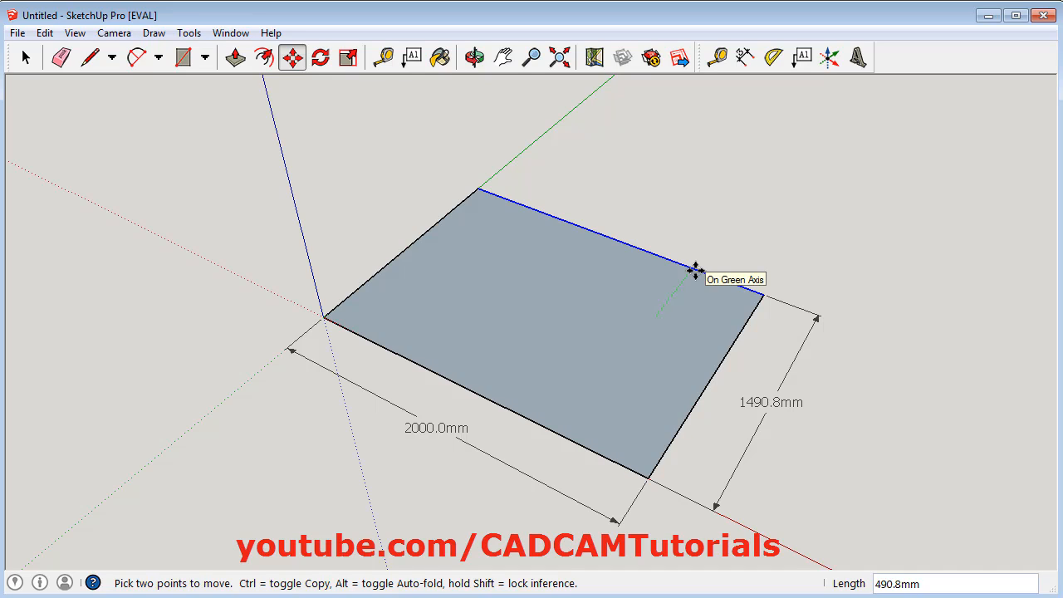
{"action": "type", "text": "500"}
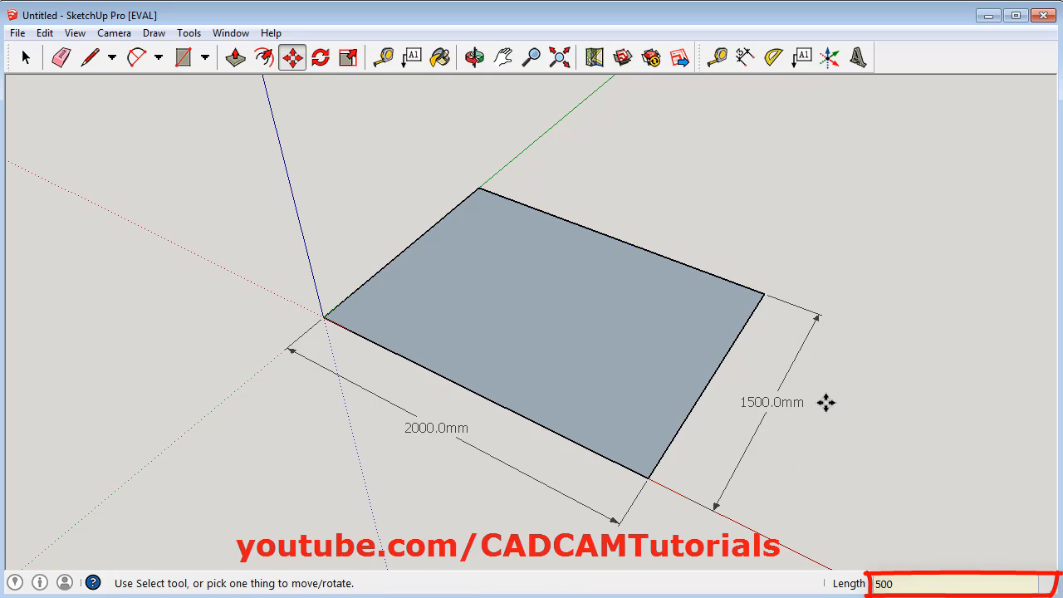
{"action": "mouse_move", "coordinate": [794, 429]}
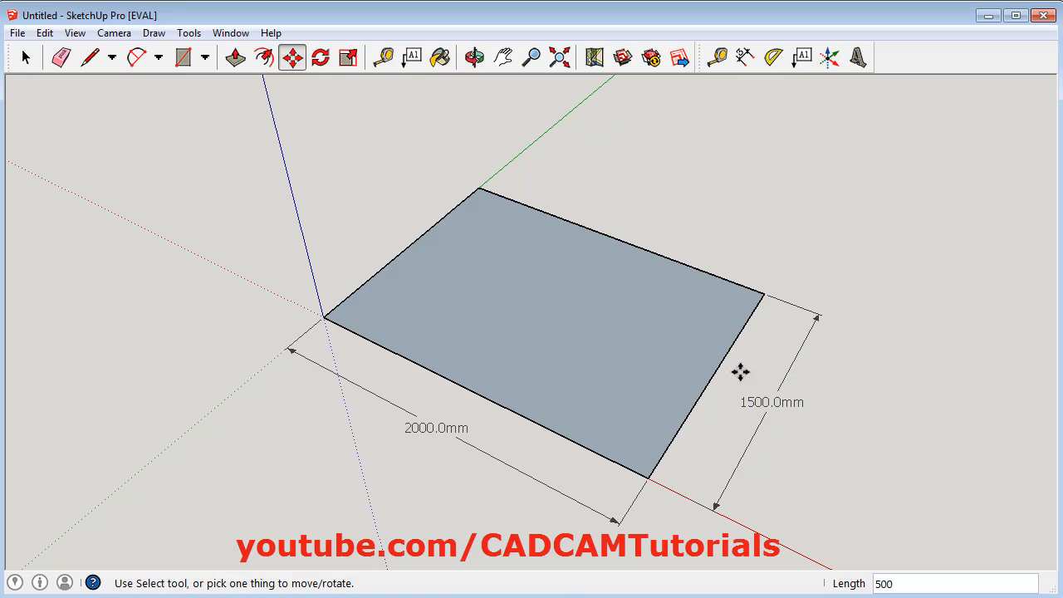
{"action": "mouse_move", "coordinate": [727, 387]}
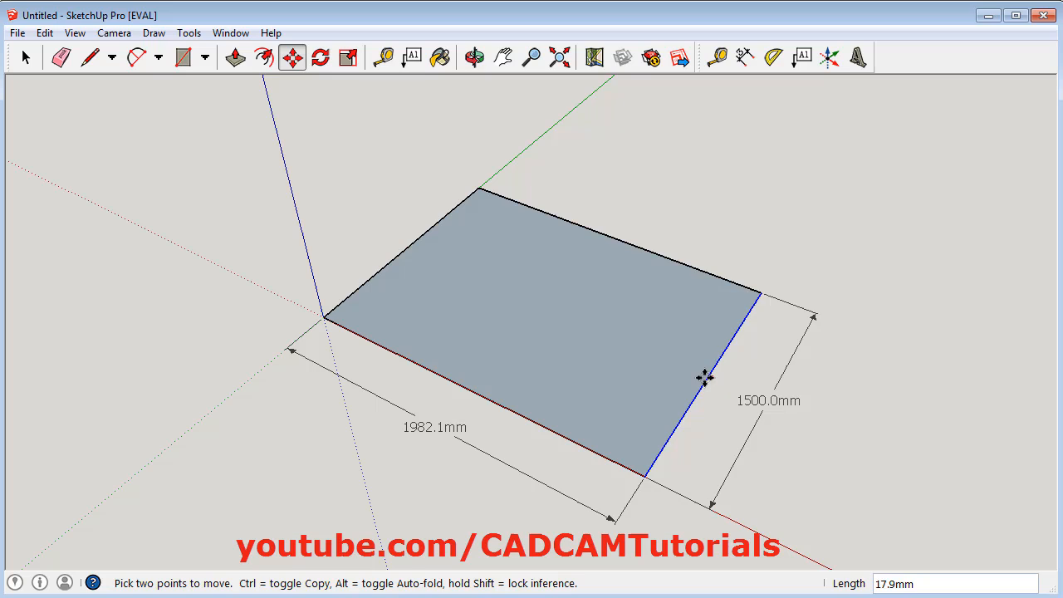
Step: Move the right edge 500 mm toward the origin, leaving a 1500 mm square
{"action": "left_click_drag", "start_coordinate": [704, 379], "coordinate": [658, 352]}
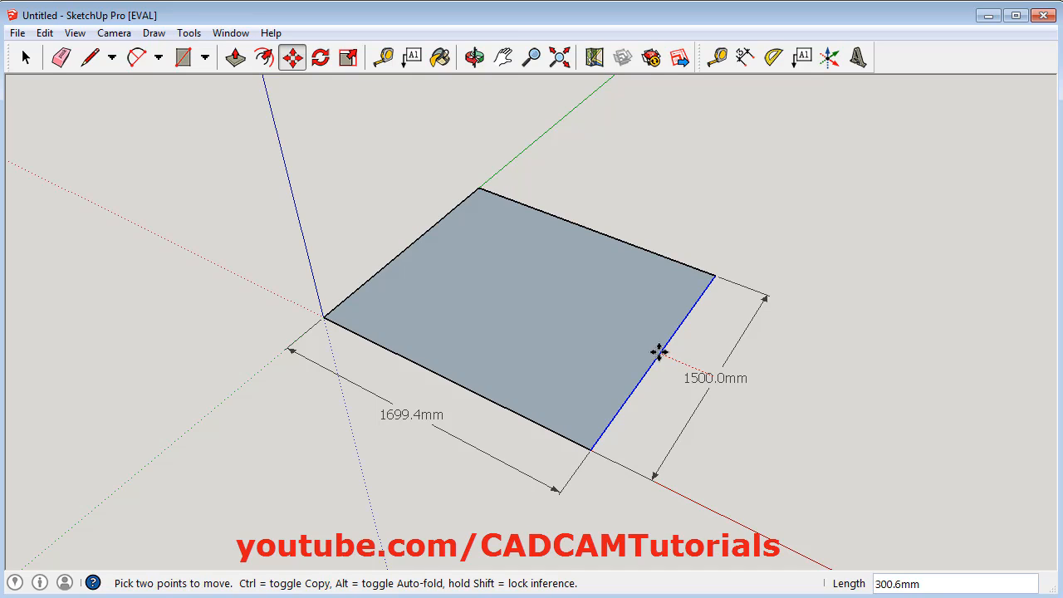
{"action": "type", "text": "500"}
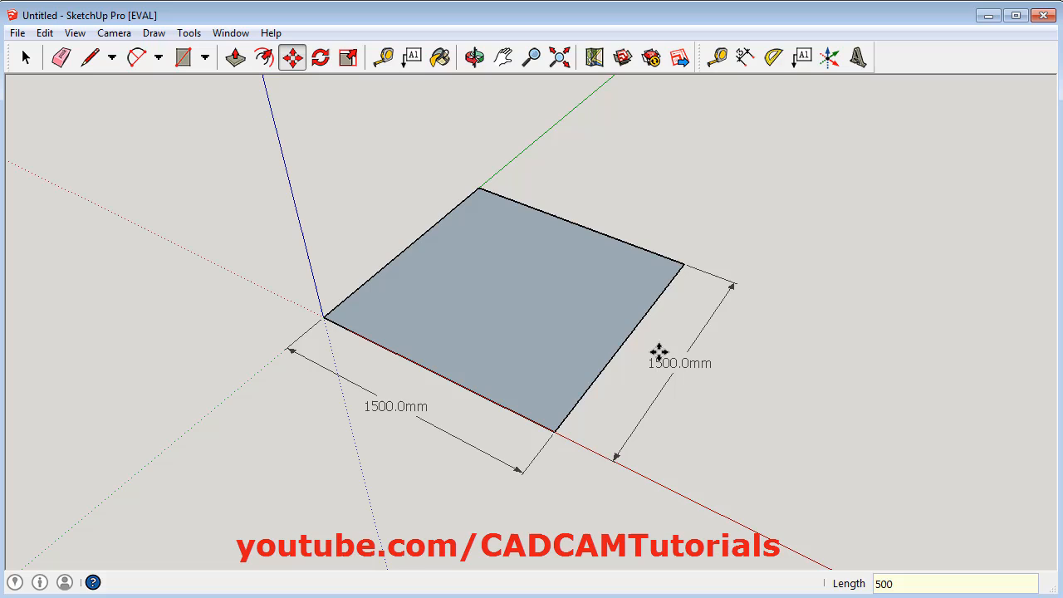
{"action": "mouse_move", "coordinate": [608, 422]}
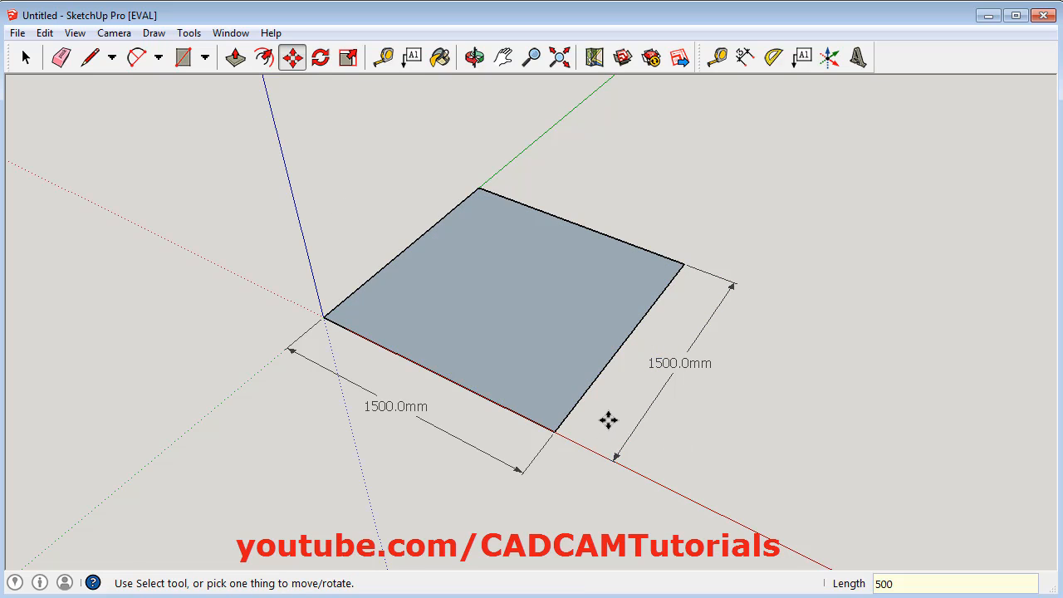